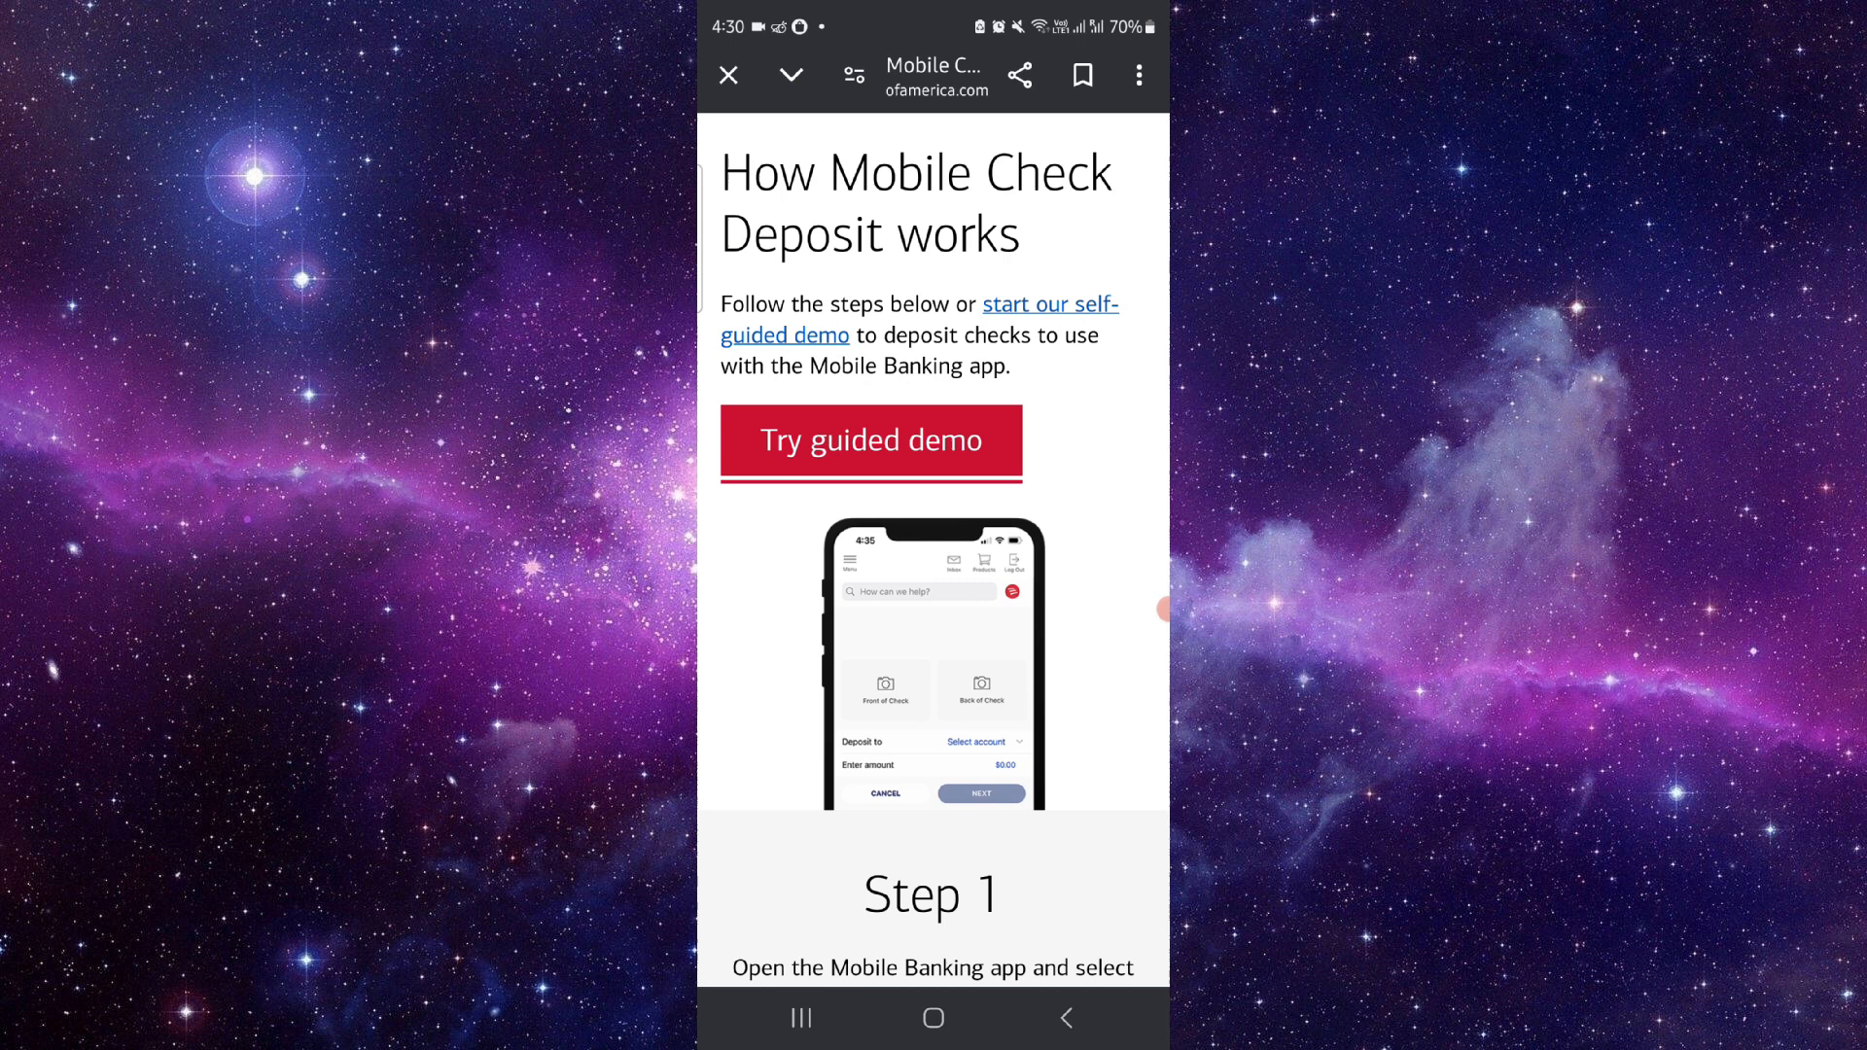
Step: Scroll down past the guided demo button until the Step 1 carousel and its arrows are visible
scroll(down, 3)
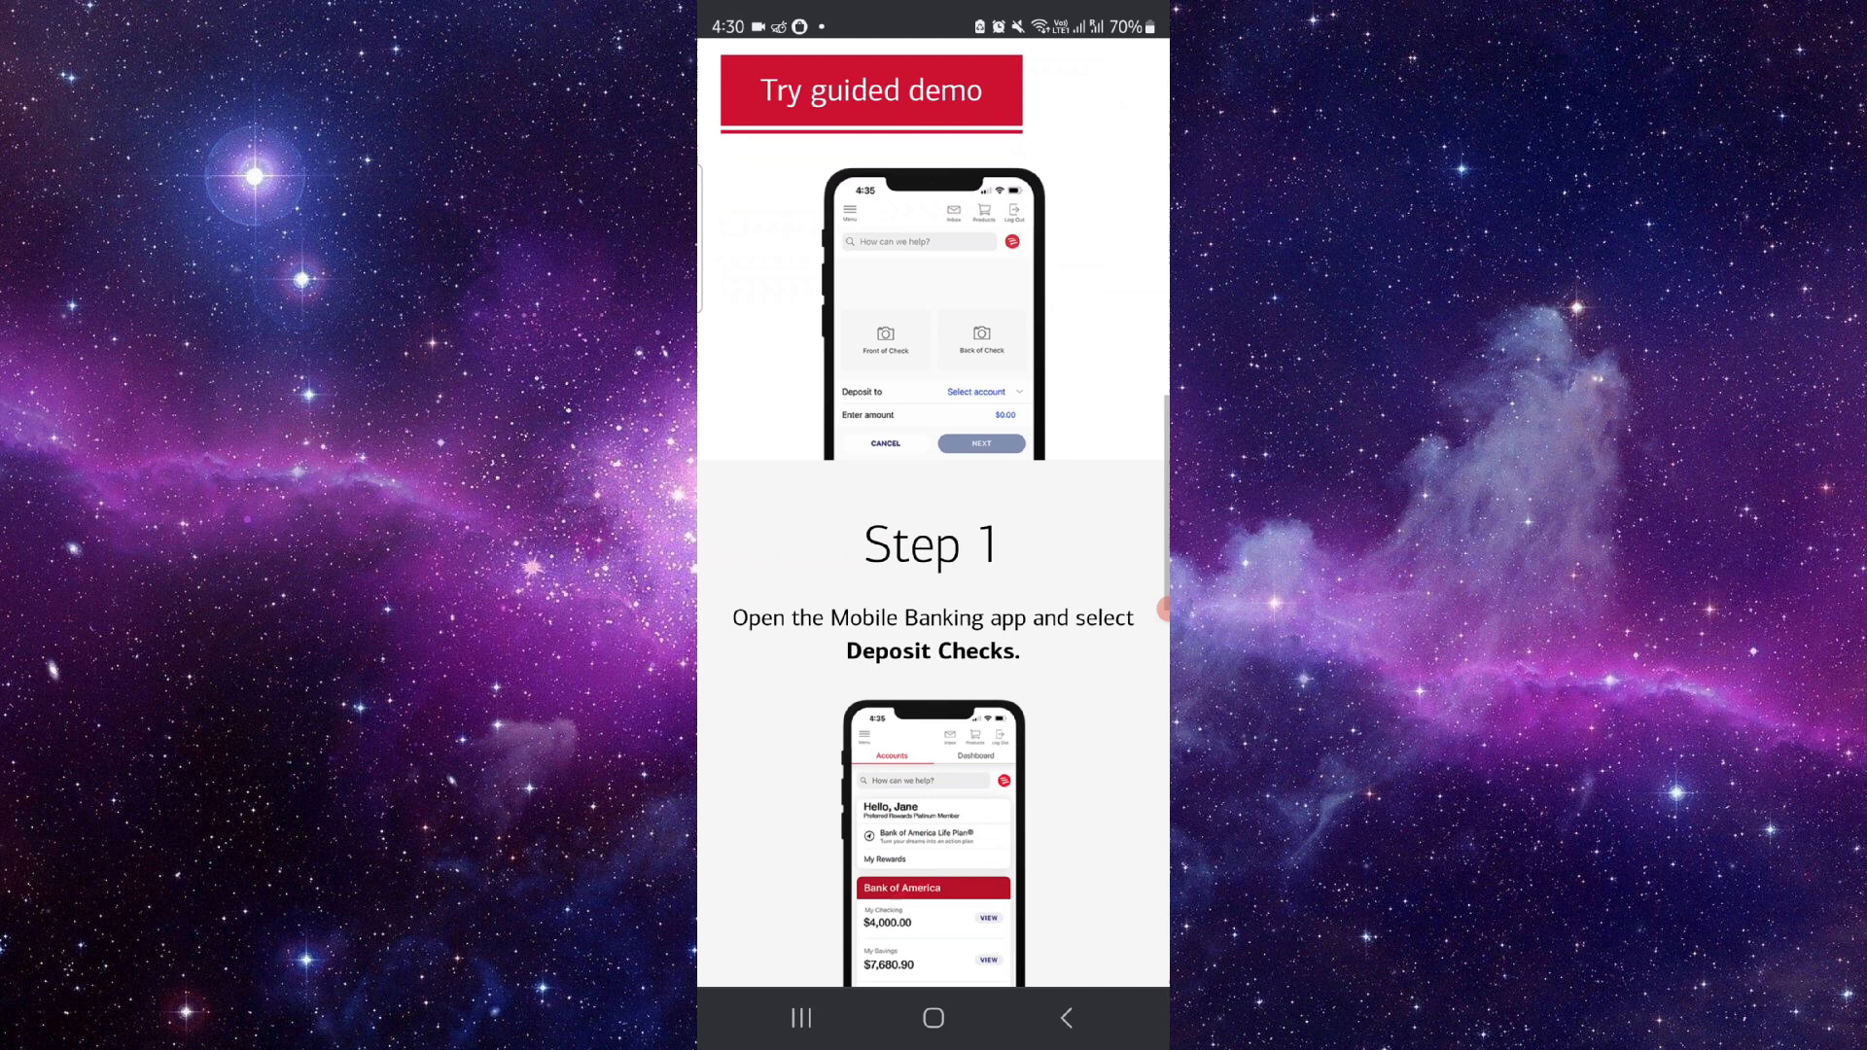
scroll(down, 3)
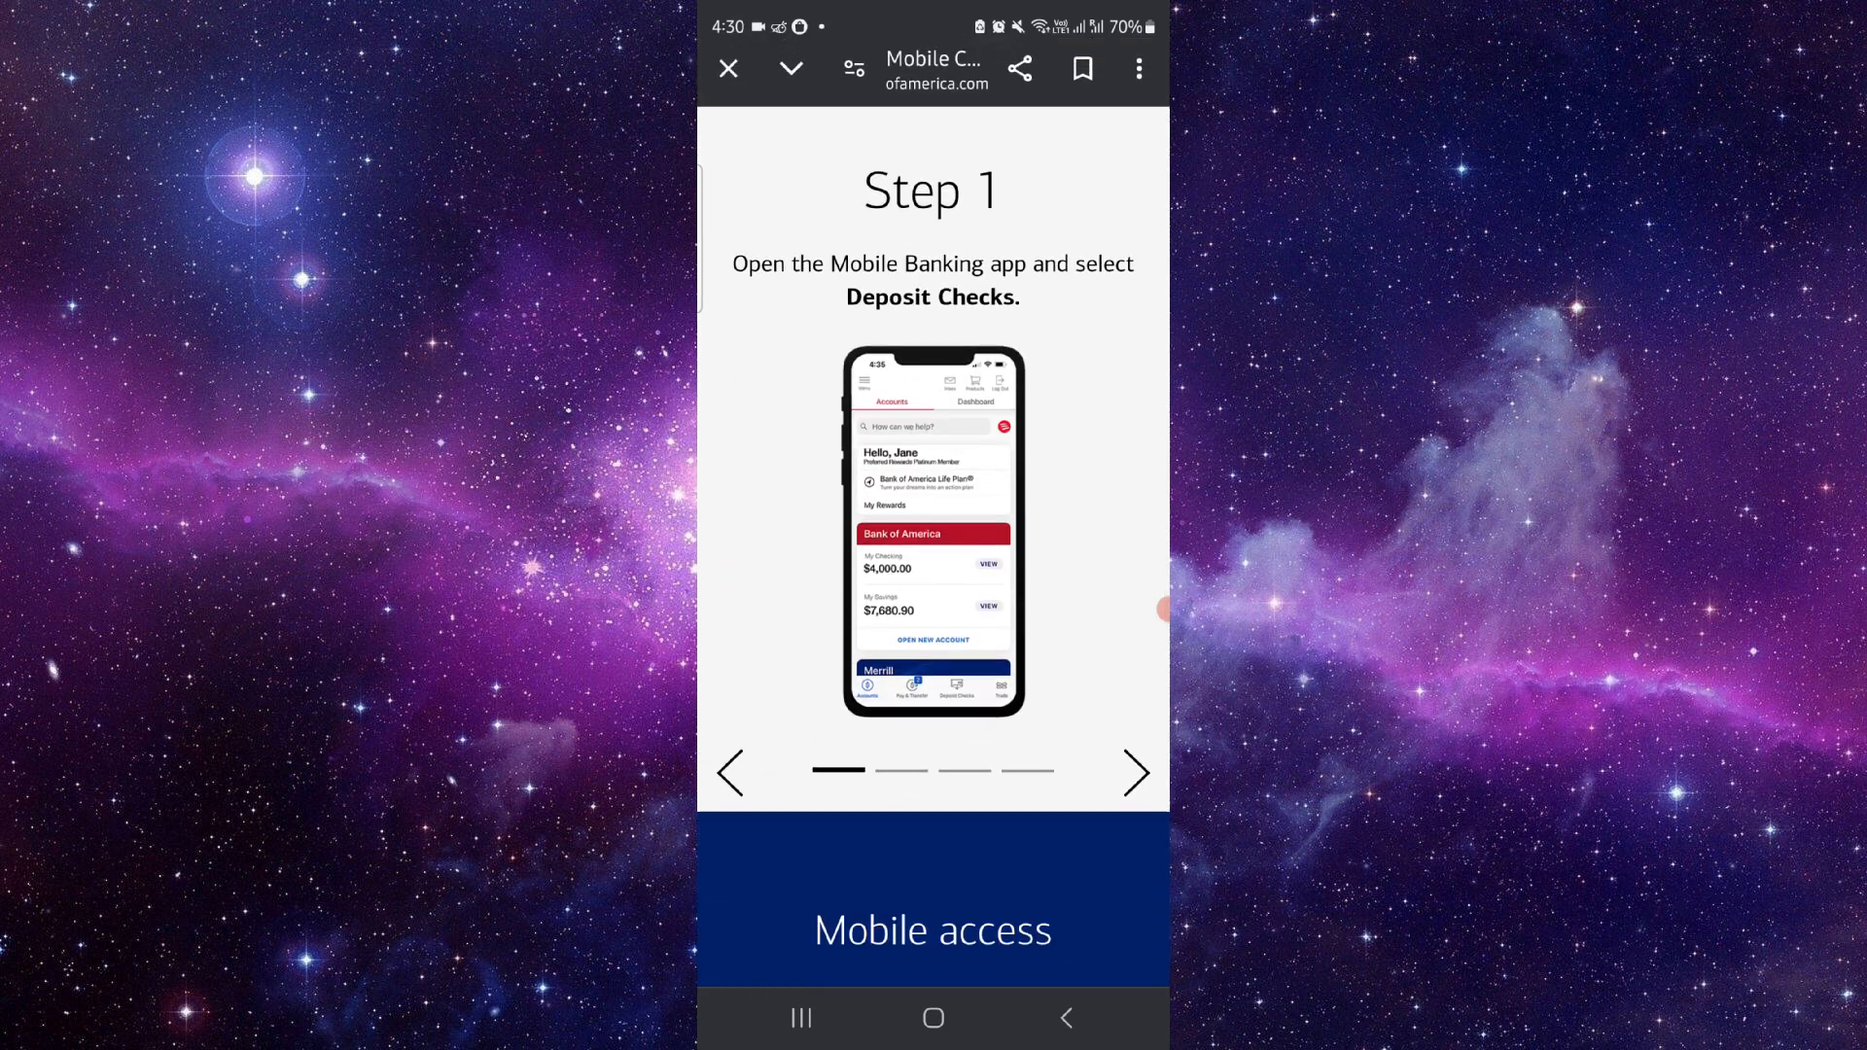
Step: Advance the carousel through Steps 2, 3 and 4, ending on the submit-for-receipt confirmation step
scroll(down, 3)
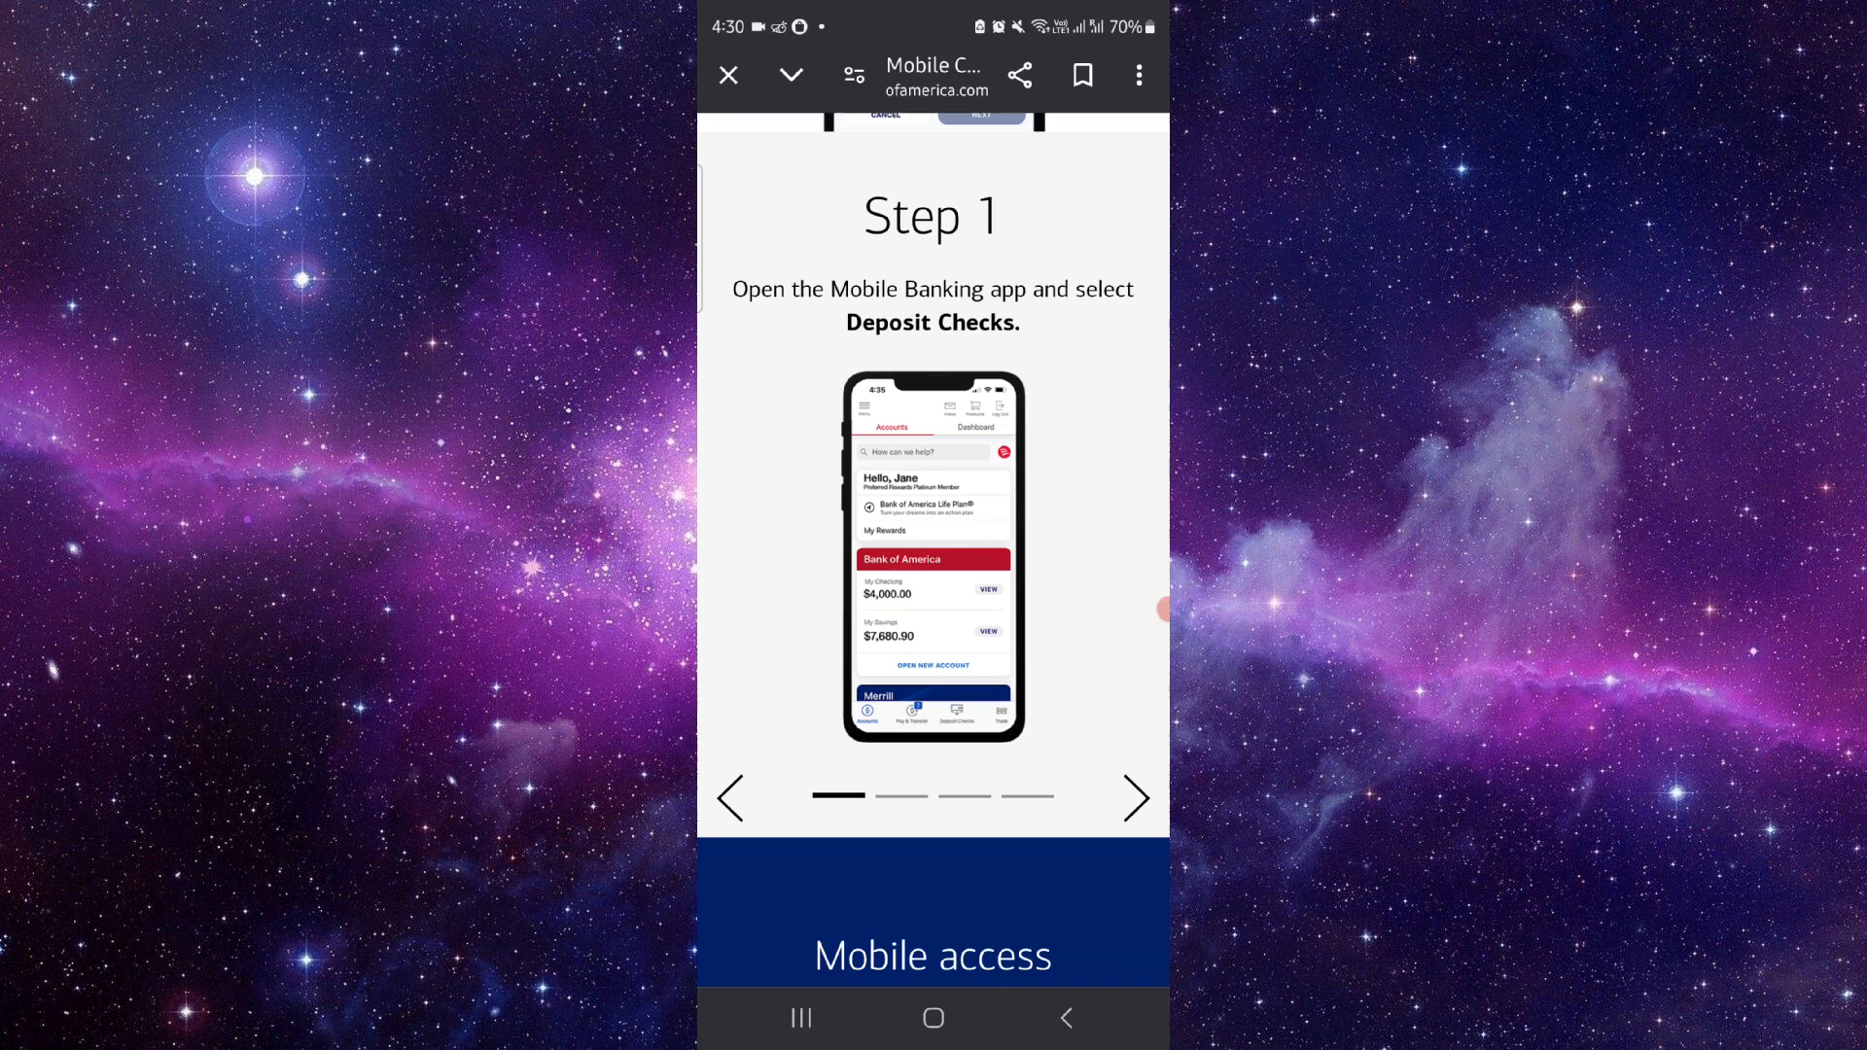
click(1137, 798)
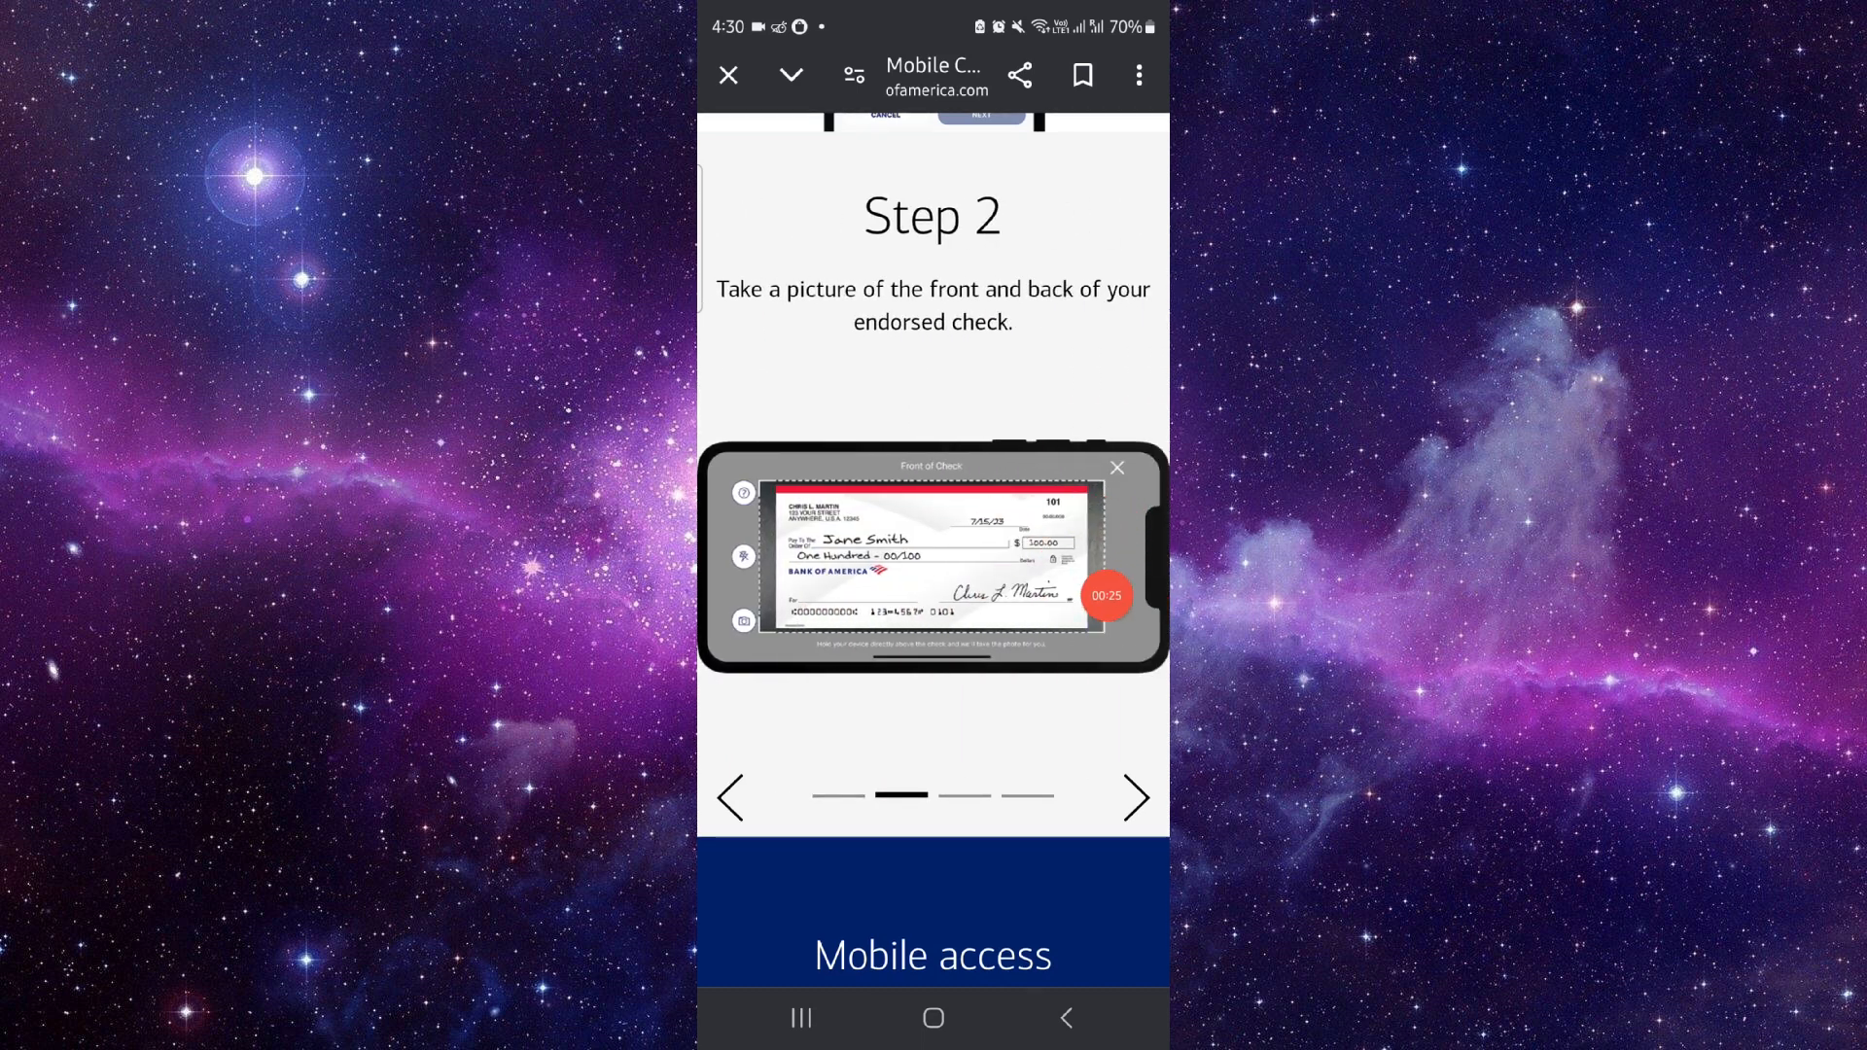
click(1135, 797)
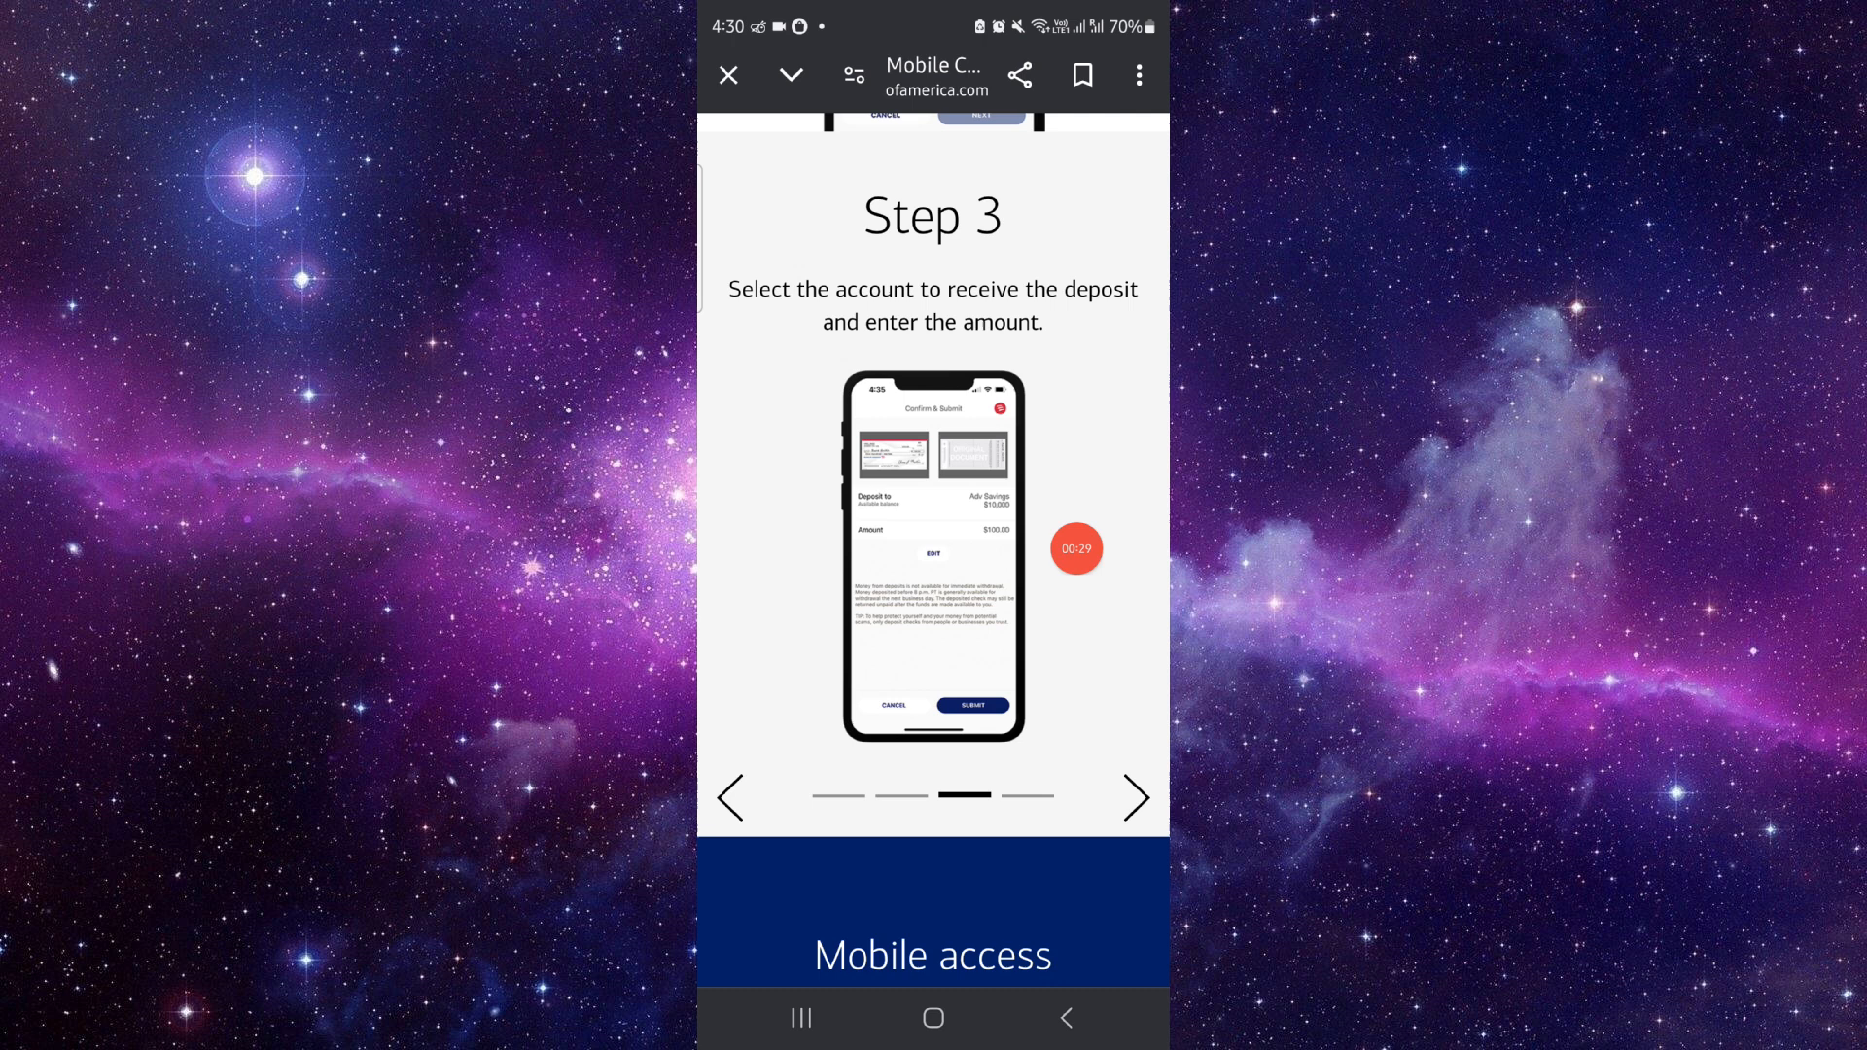
click(1136, 798)
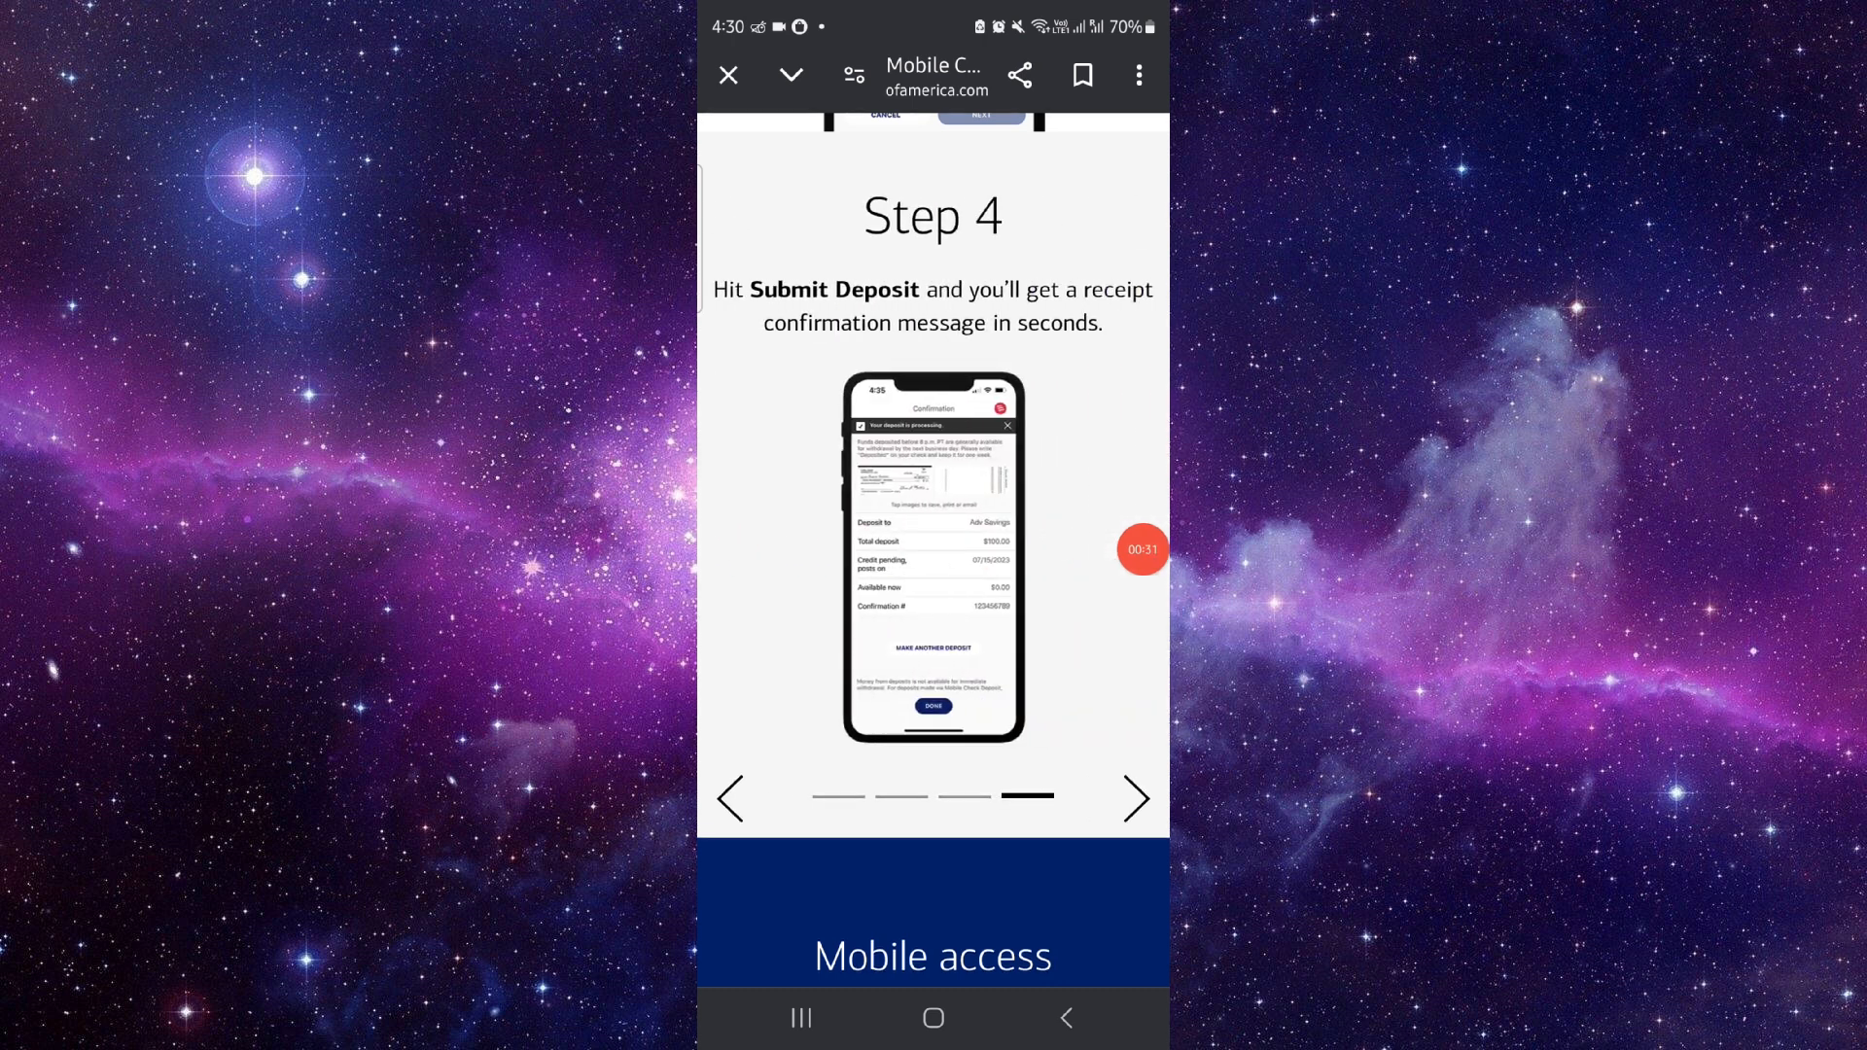
scroll(down, 3)
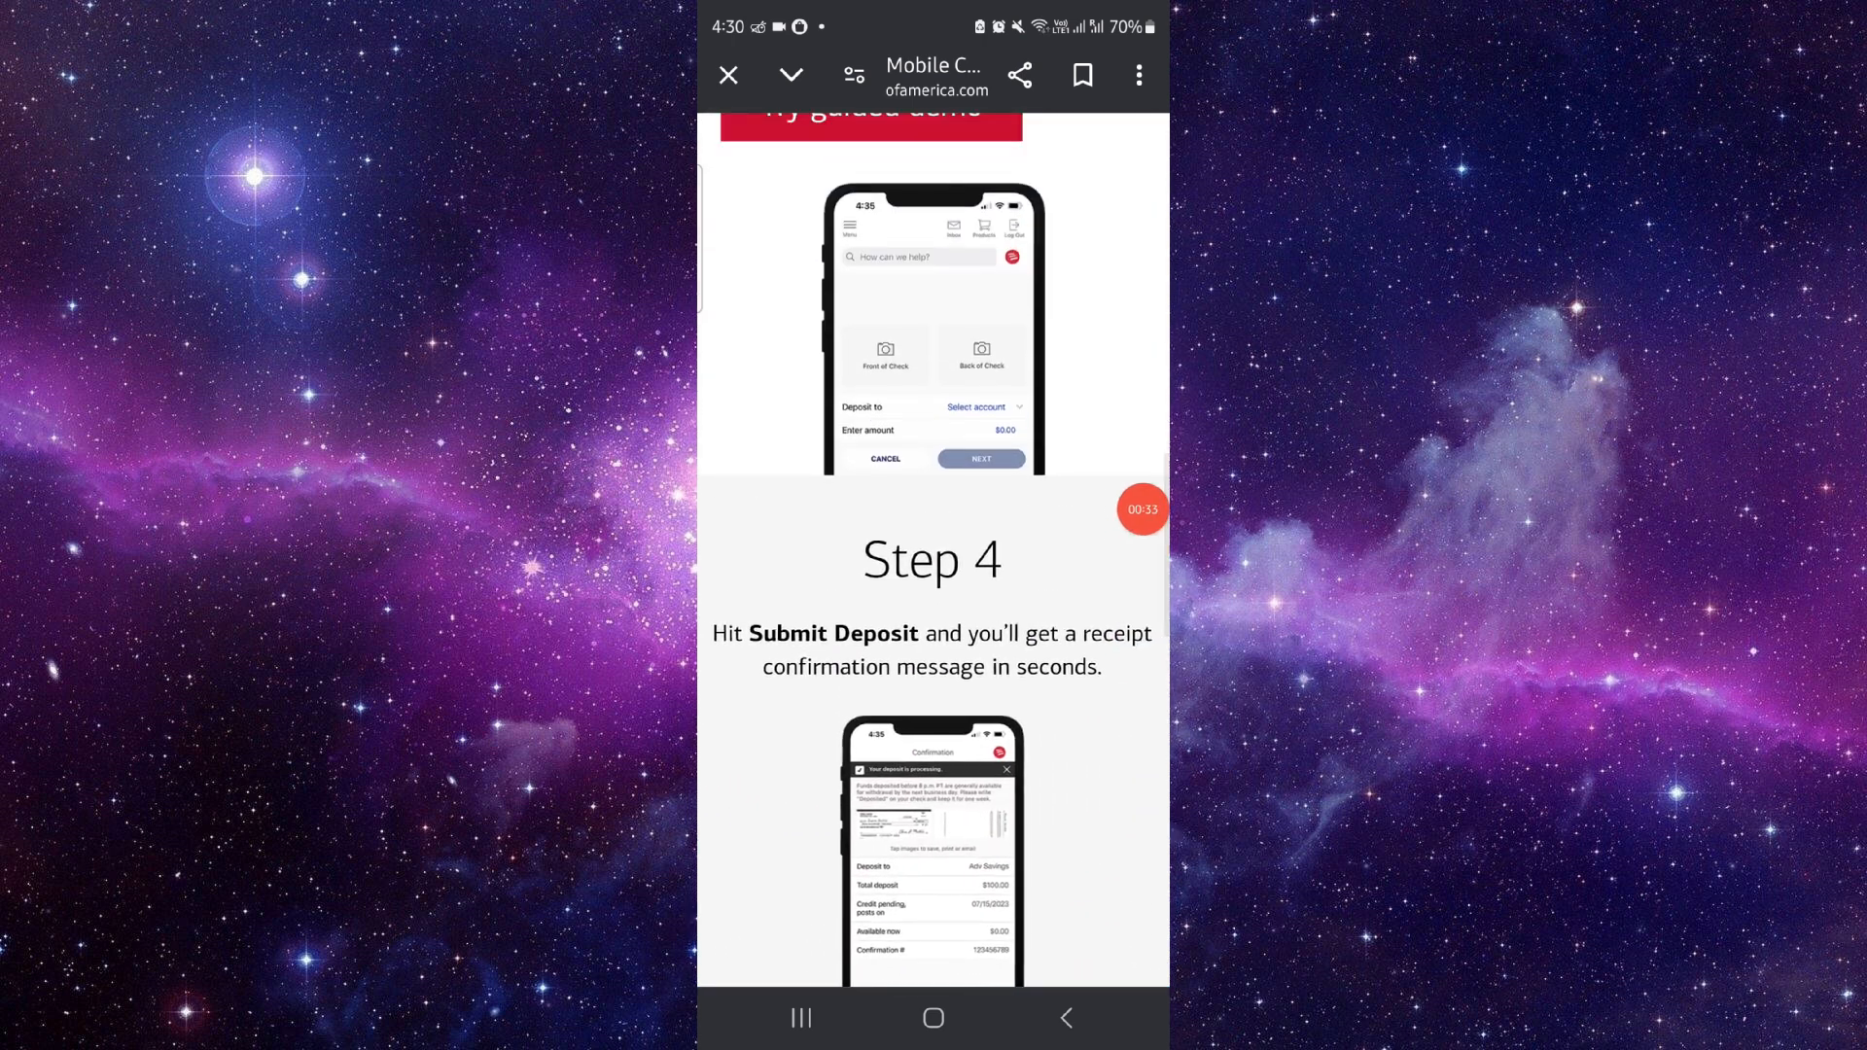